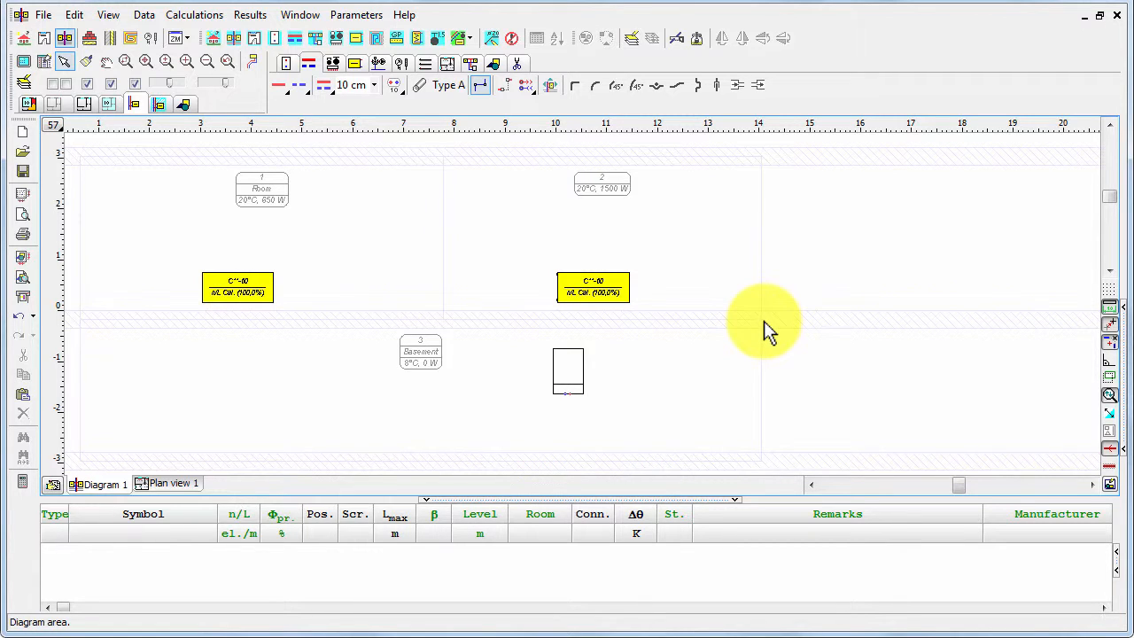
mouse_move(403, 160)
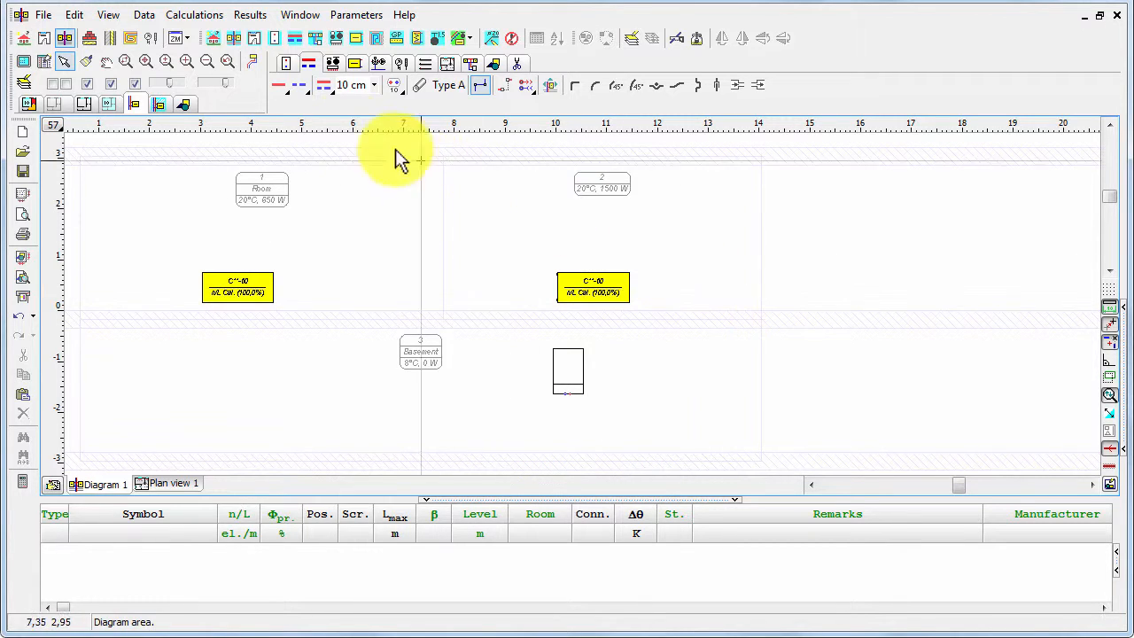
mouse_move(279, 96)
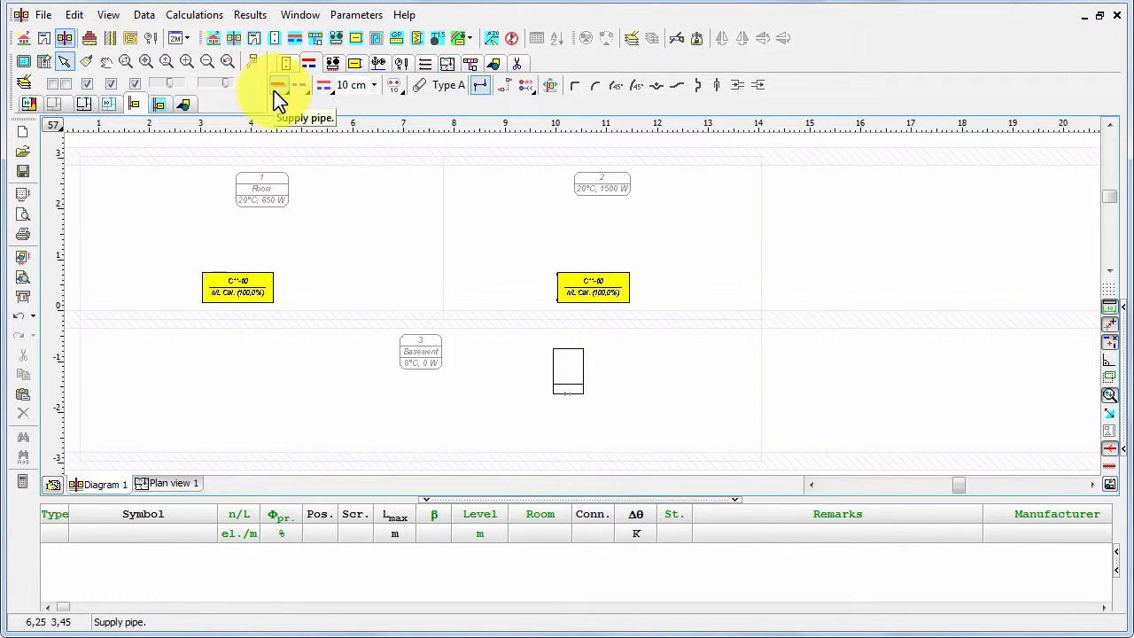
mouse_move(302, 85)
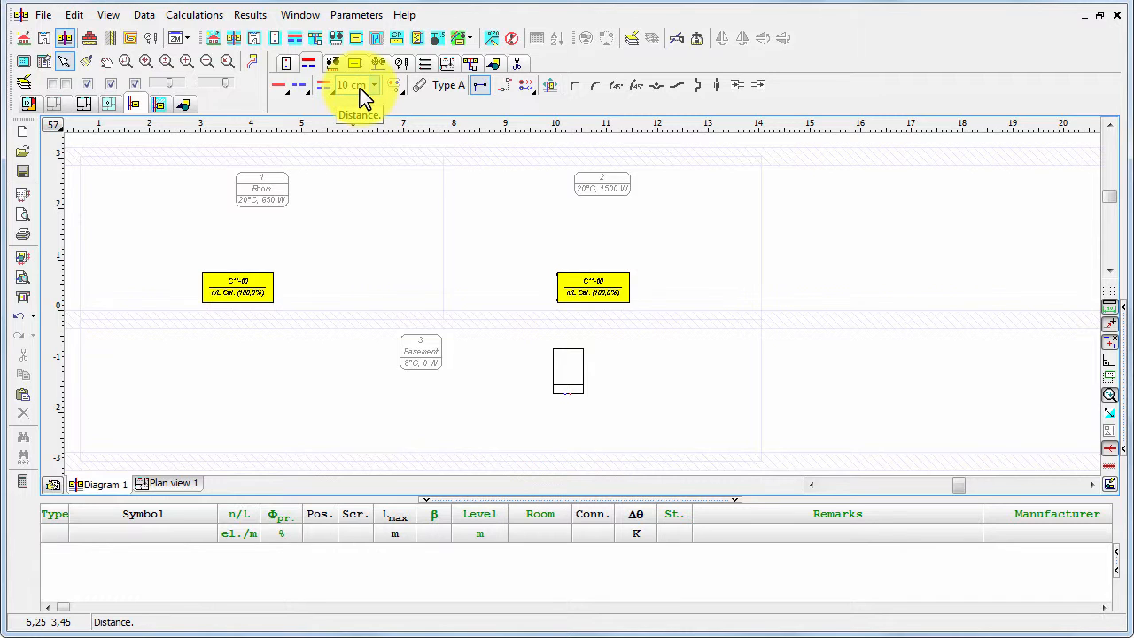
mouse_move(323, 93)
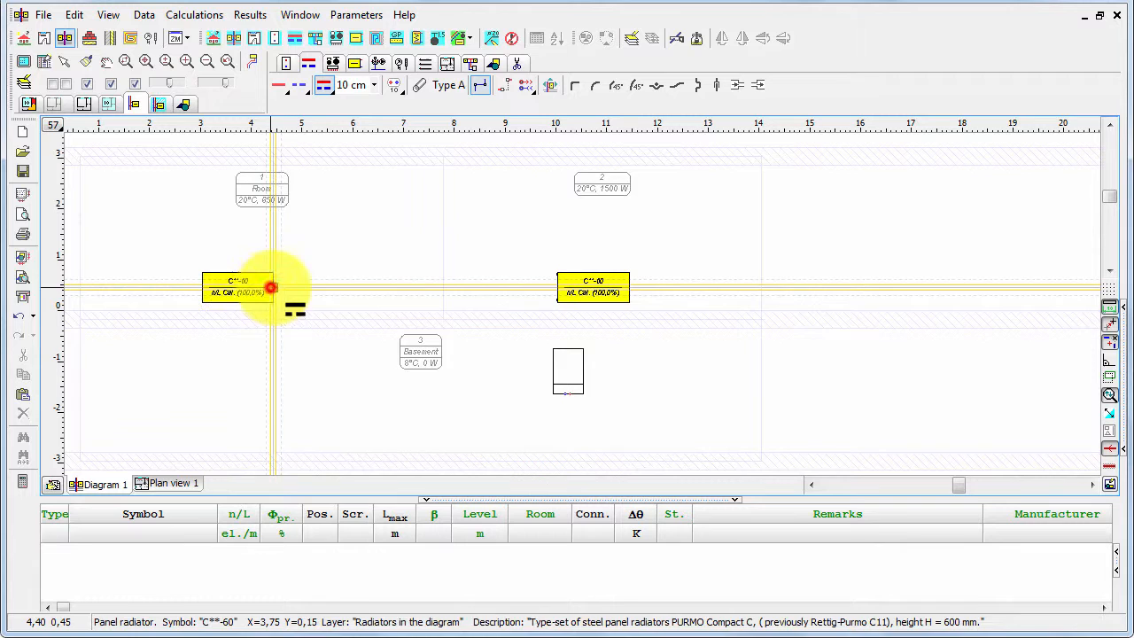
Step: Join the left and right radiators with paired supply/return pipes and drop a paired branch downward
left_click_drag(272, 287, 558, 300)
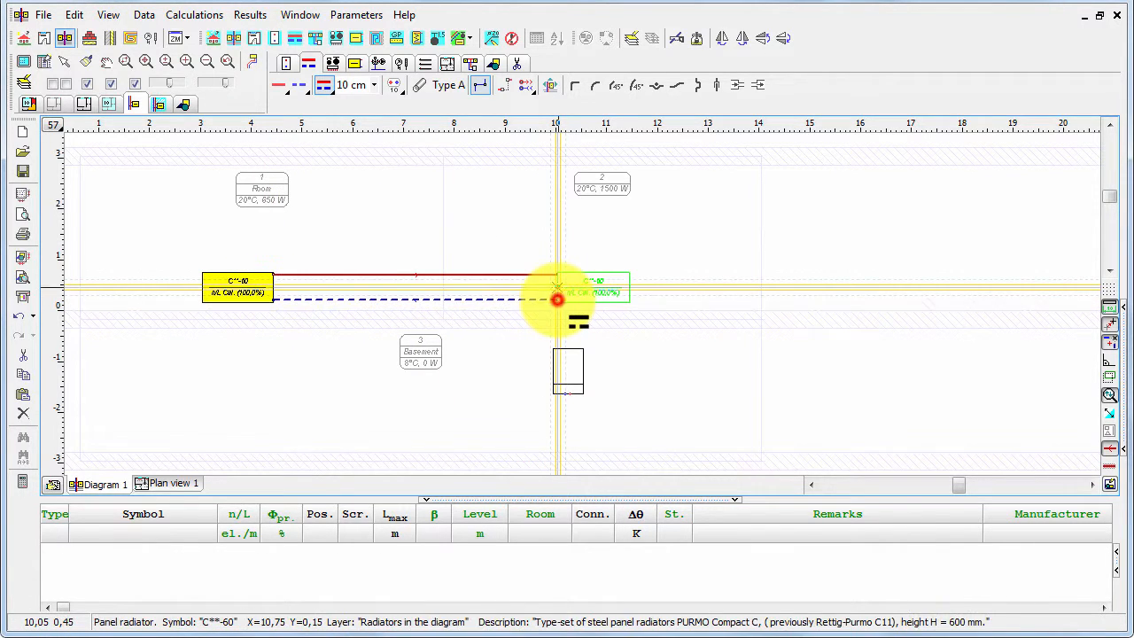
right_click(546, 286)
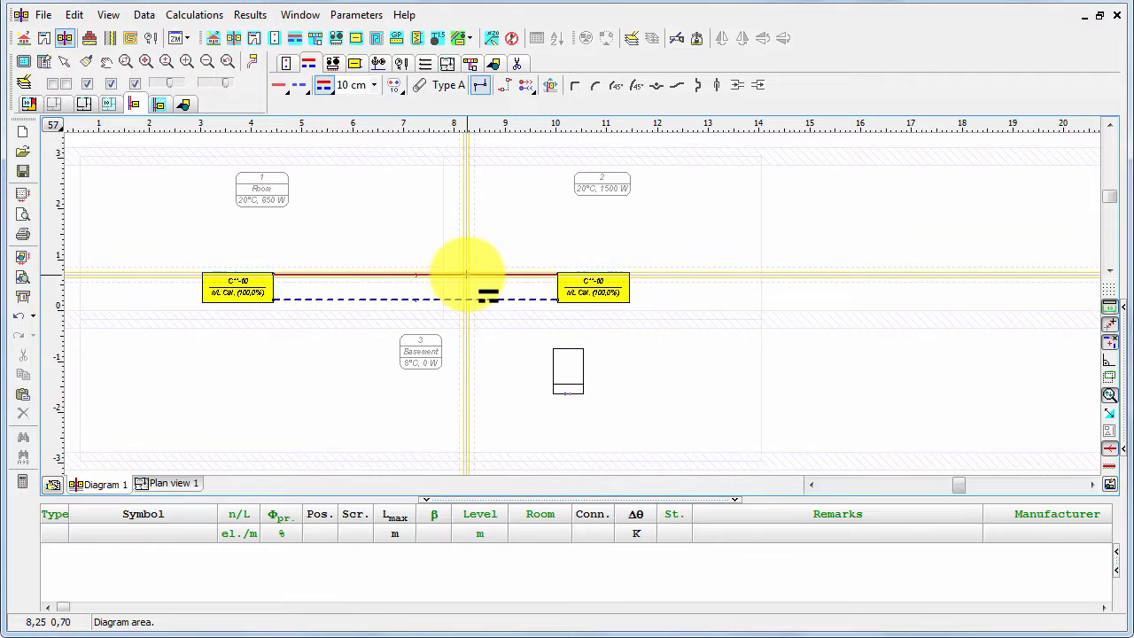
left_click_drag(467, 275, 467, 421)
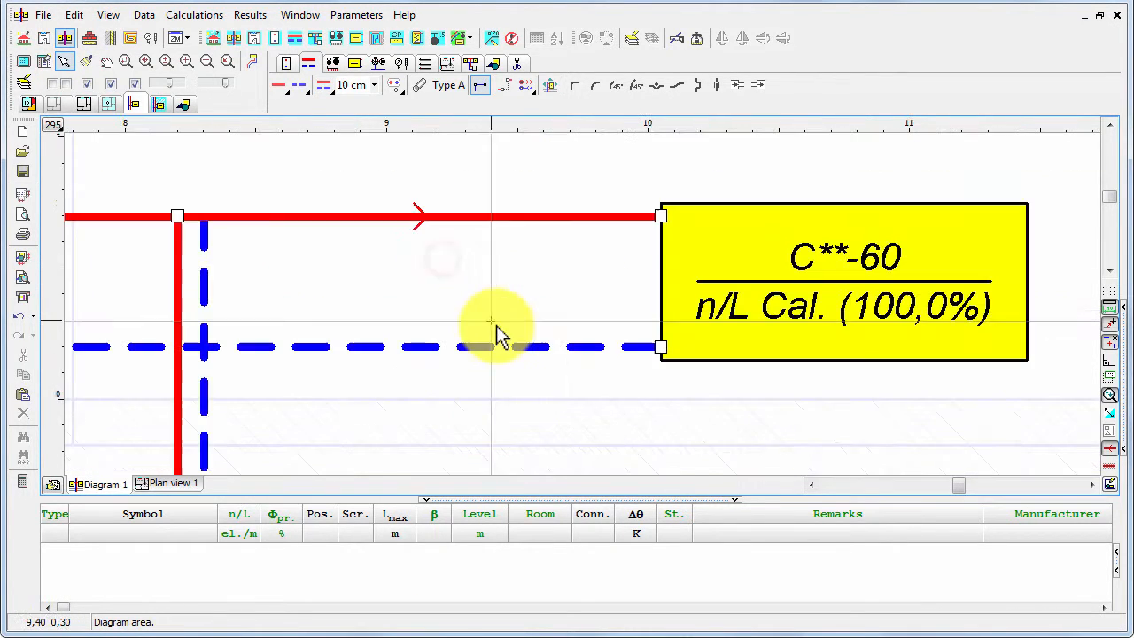
Step: Run the paired branch down into the basement to the boiler's supply and return connections
left_click(204, 217)
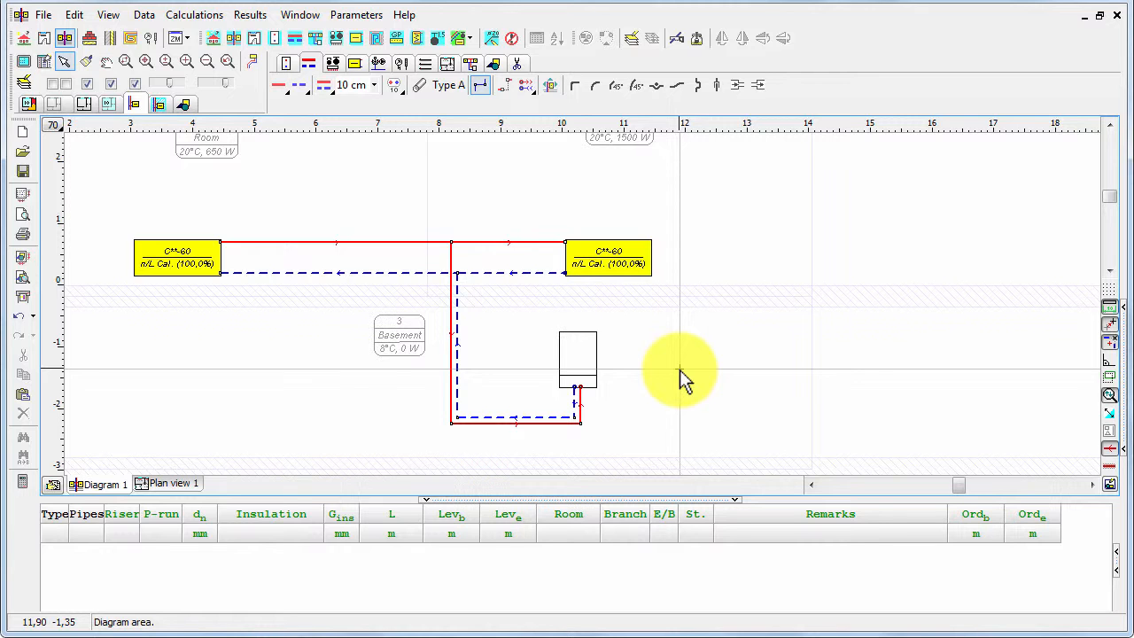
mouse_move(222, 220)
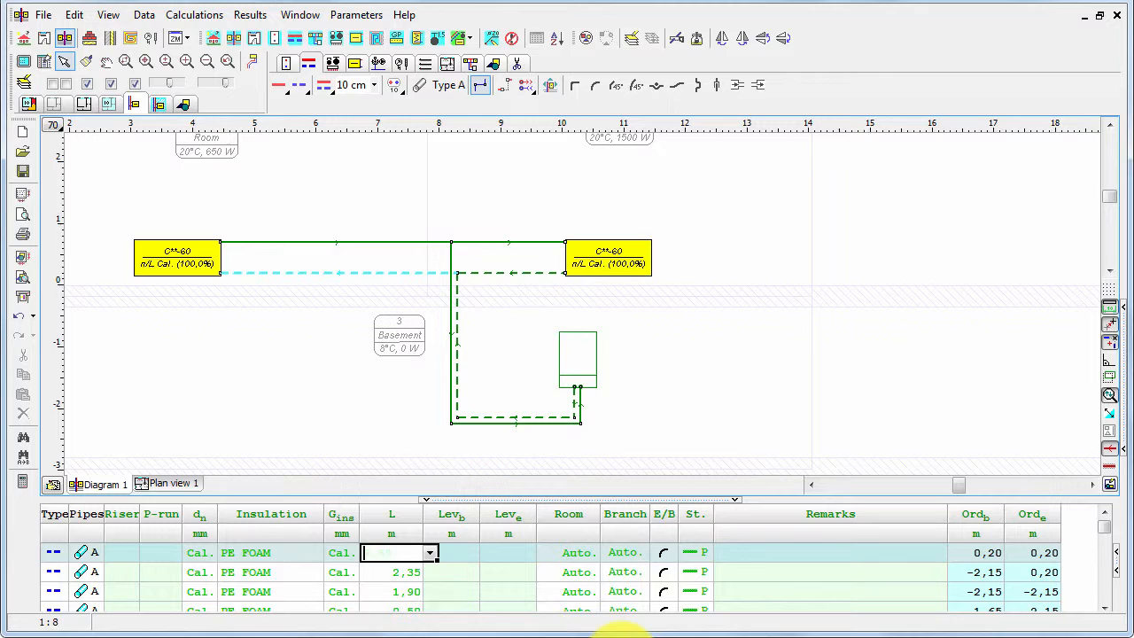
Step: Enter pipe section lengths in the L column, e.g. 2,00 and 2,35 m
type("2,00")
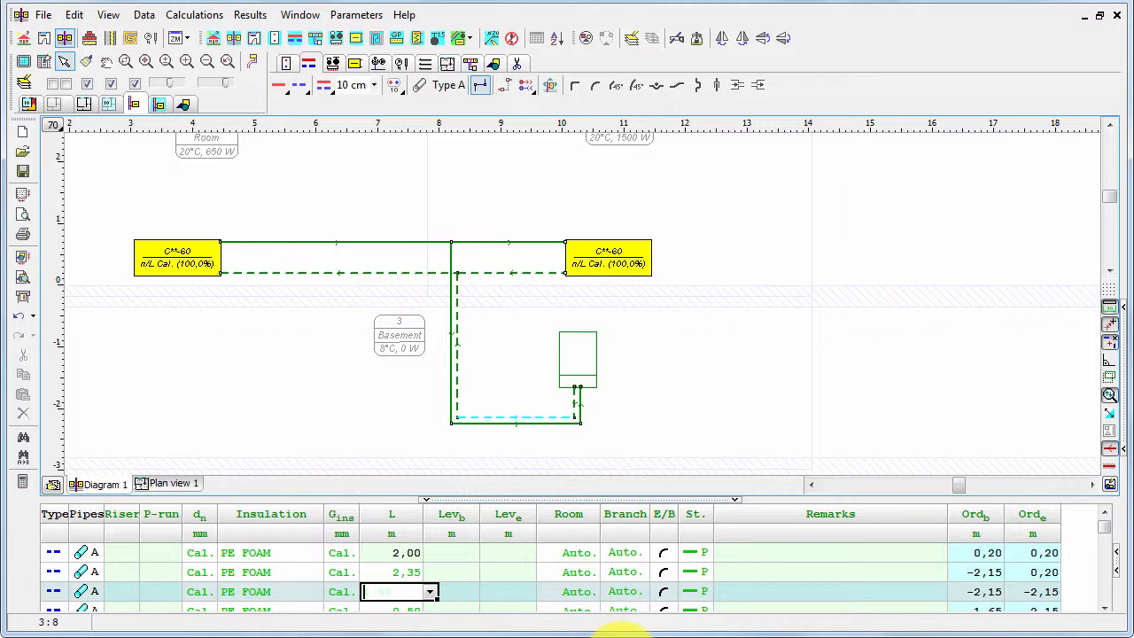
type("3")
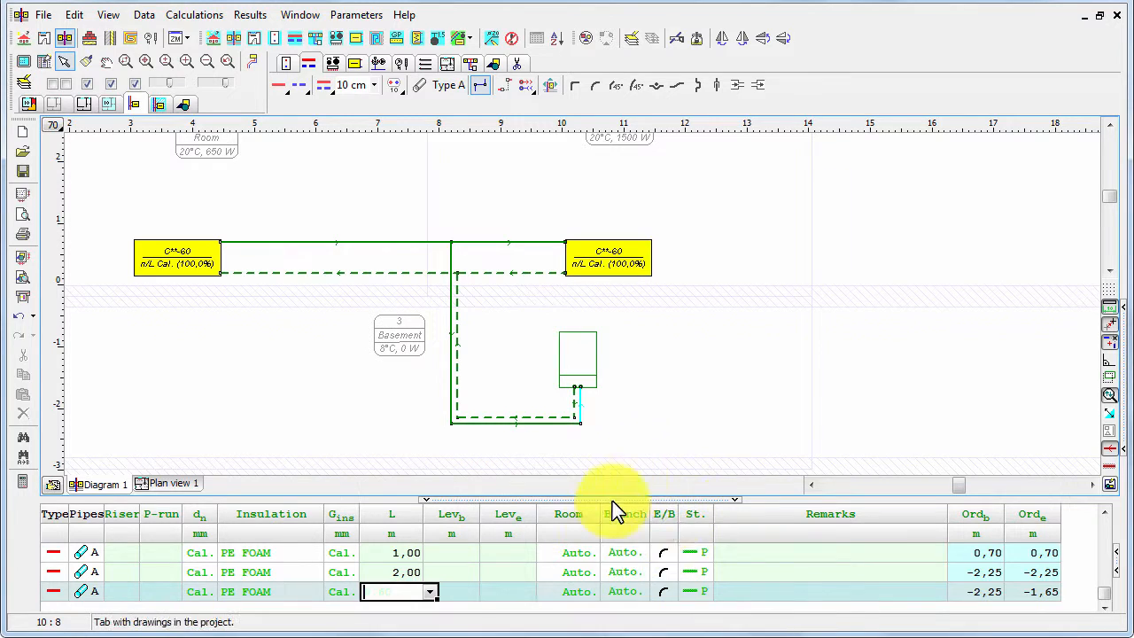
mouse_move(441, 293)
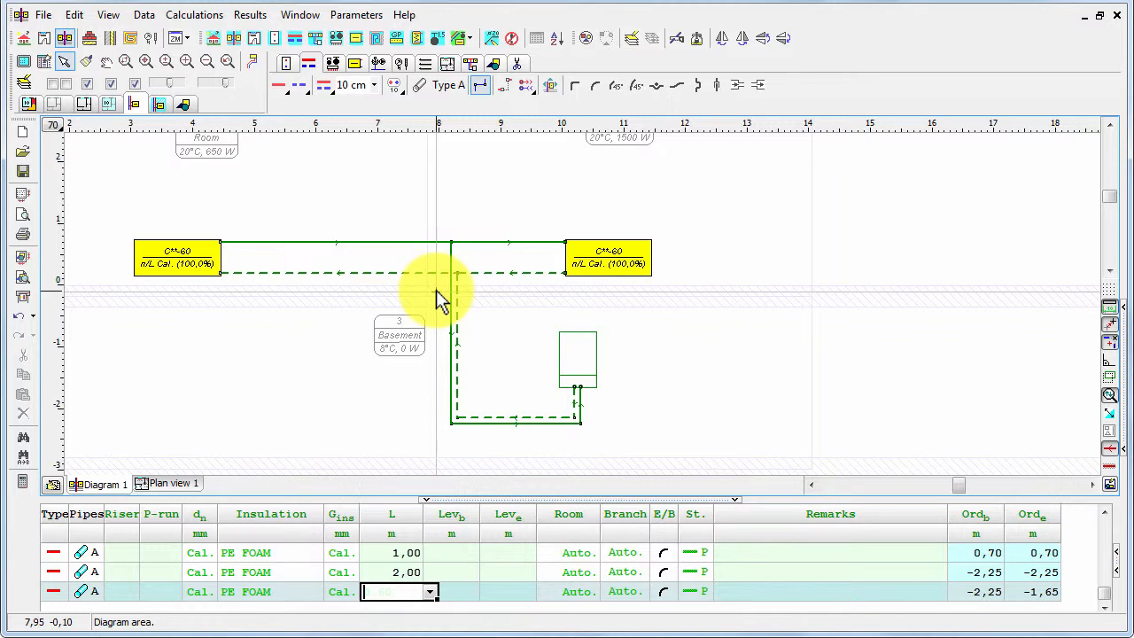
mouse_move(546, 148)
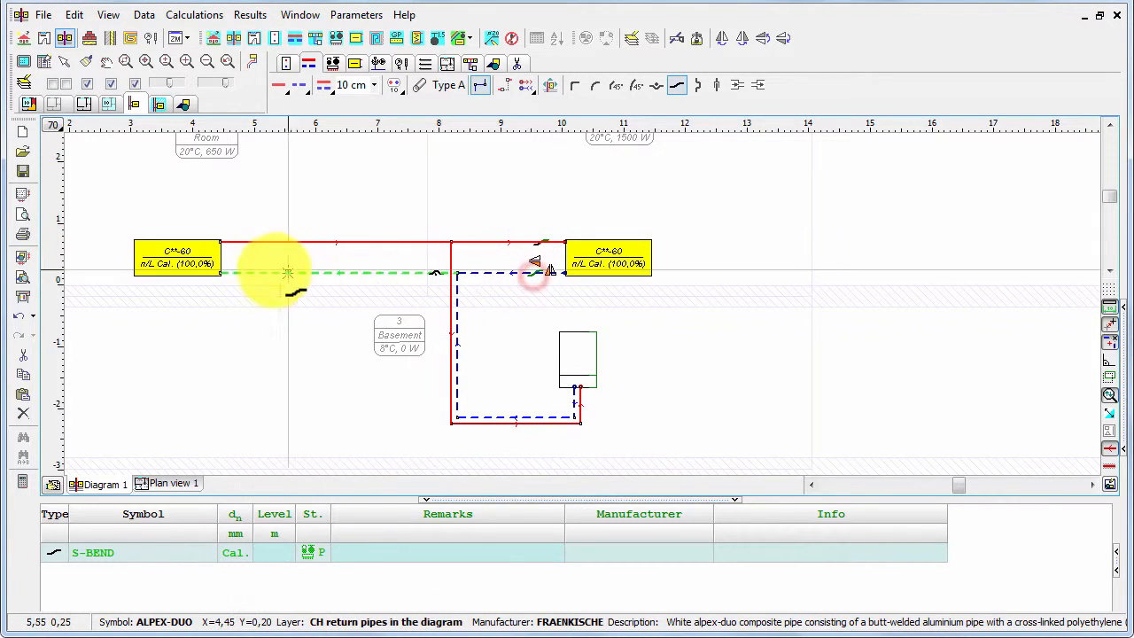
mouse_move(580, 191)
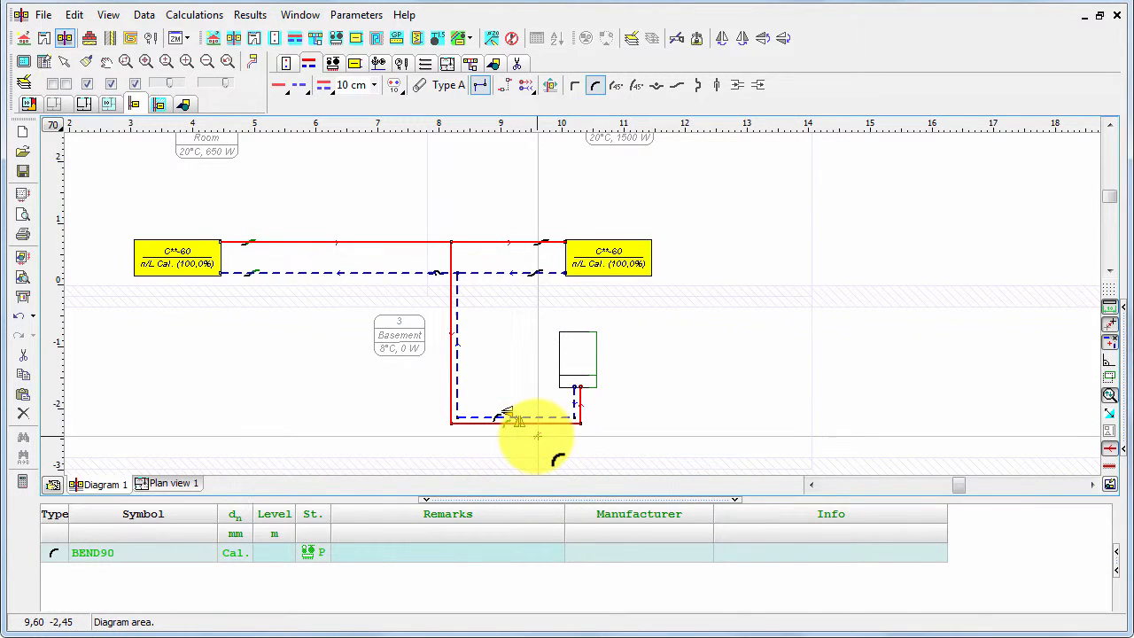
mouse_move(483, 209)
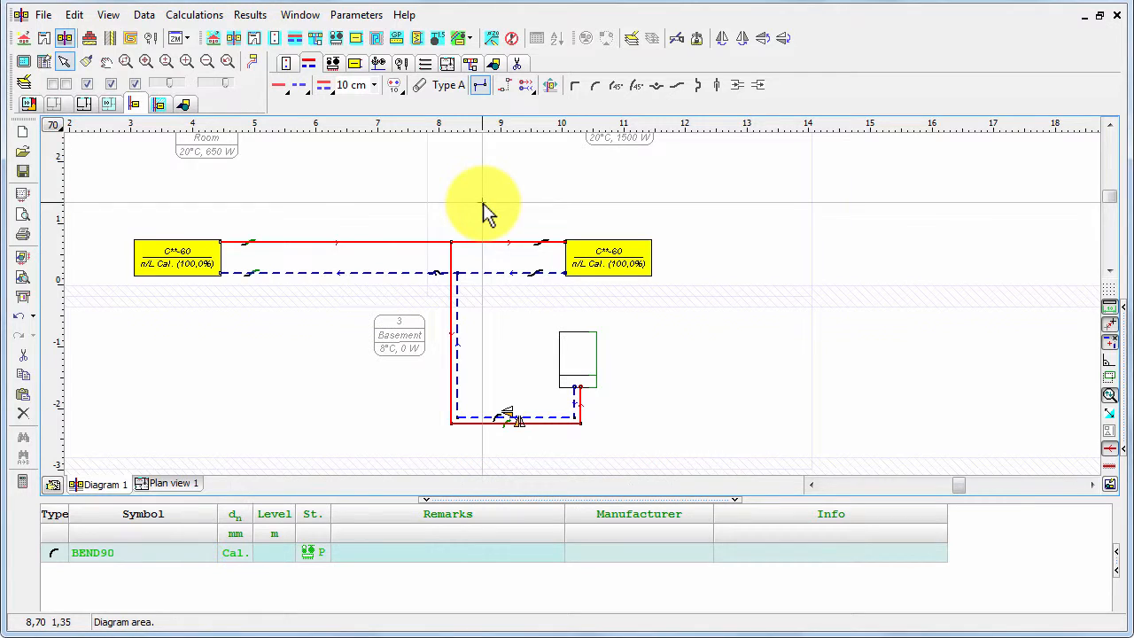
mouse_move(447, 151)
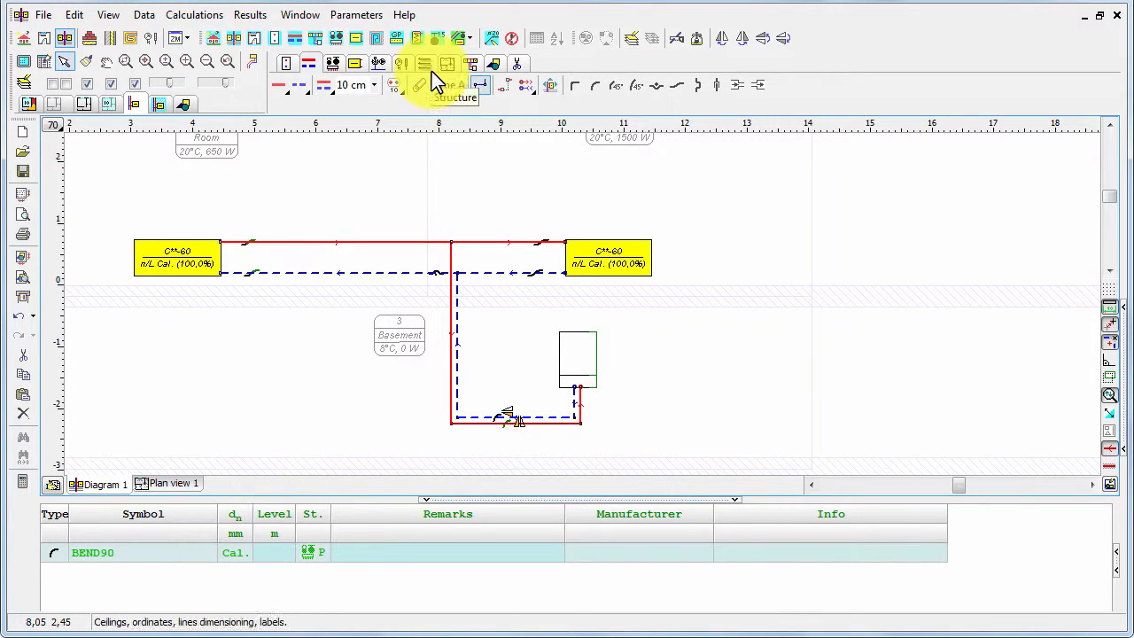
Step: Switch to Structure mode for ceiling, ordinate, dimension line and label tools
left_click(425, 63)
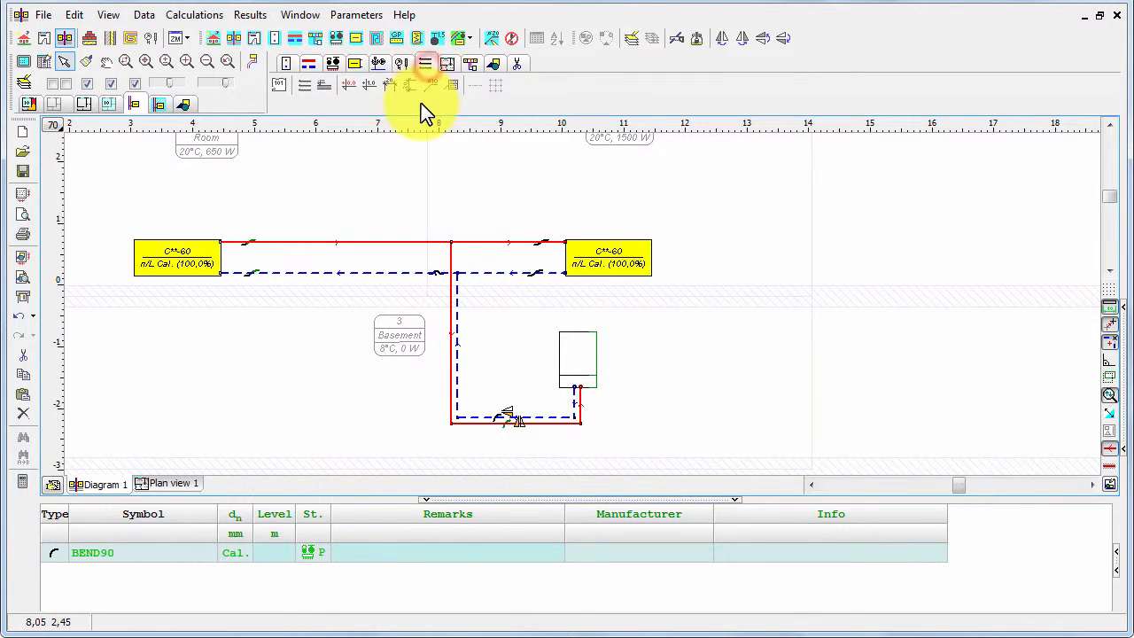